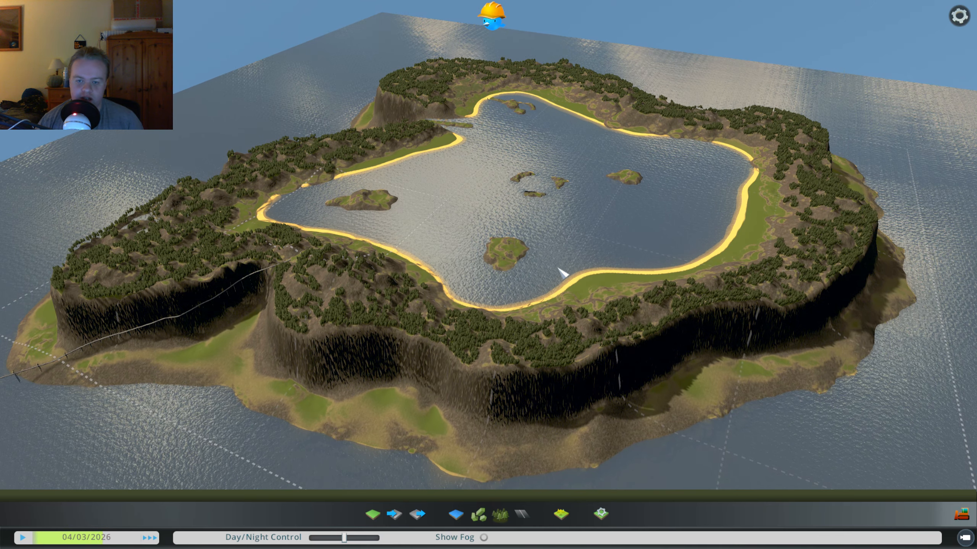
Bring the camera from the island overview down to a low view along the cliff walls and lake
click(23, 536)
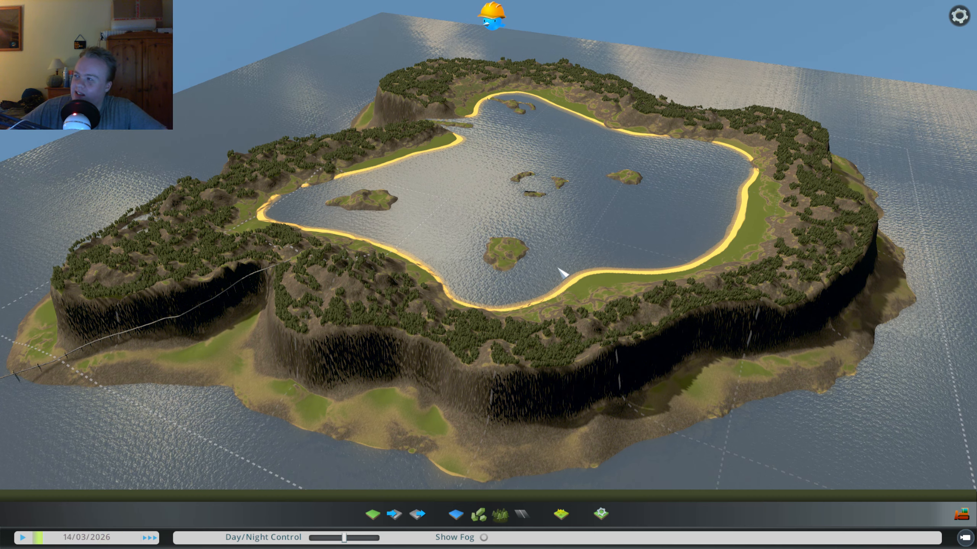
click(22, 537)
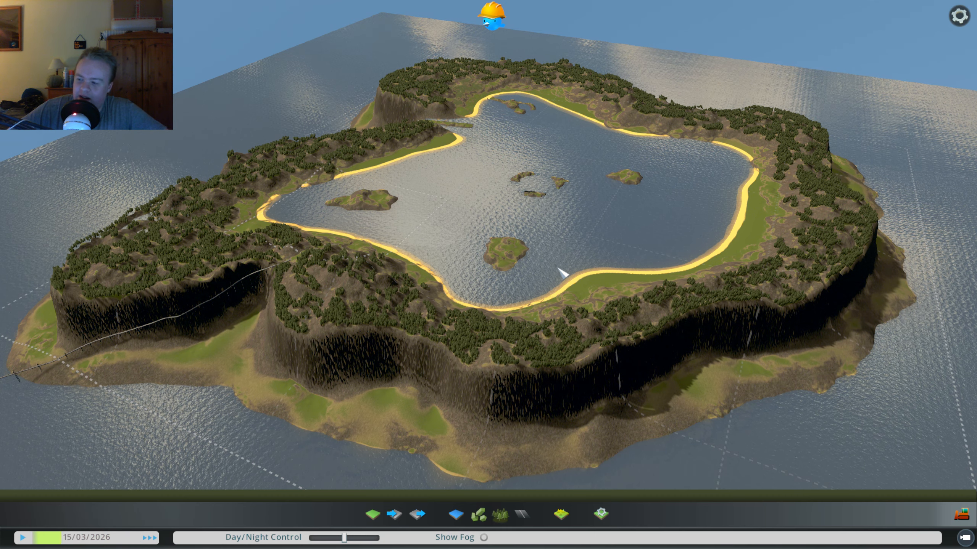
click(23, 537)
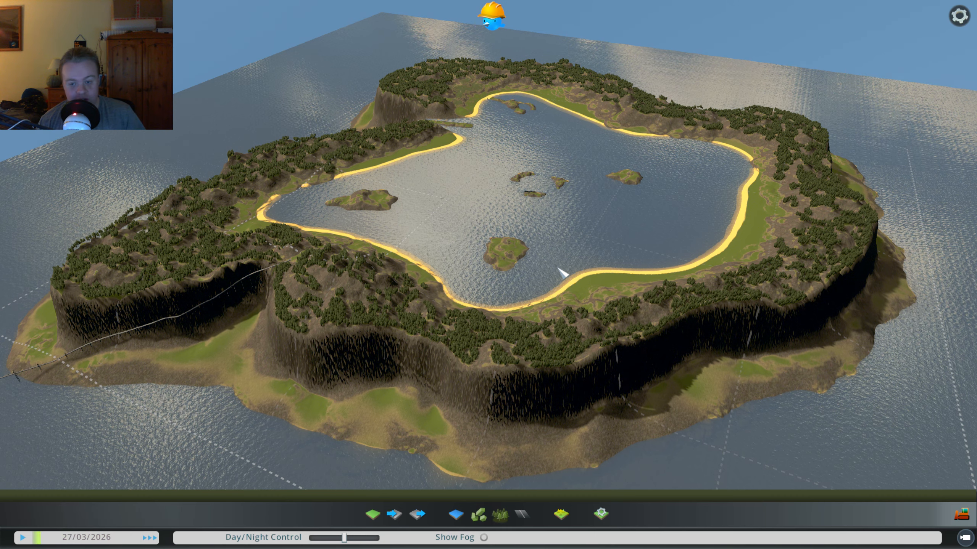
click(23, 536)
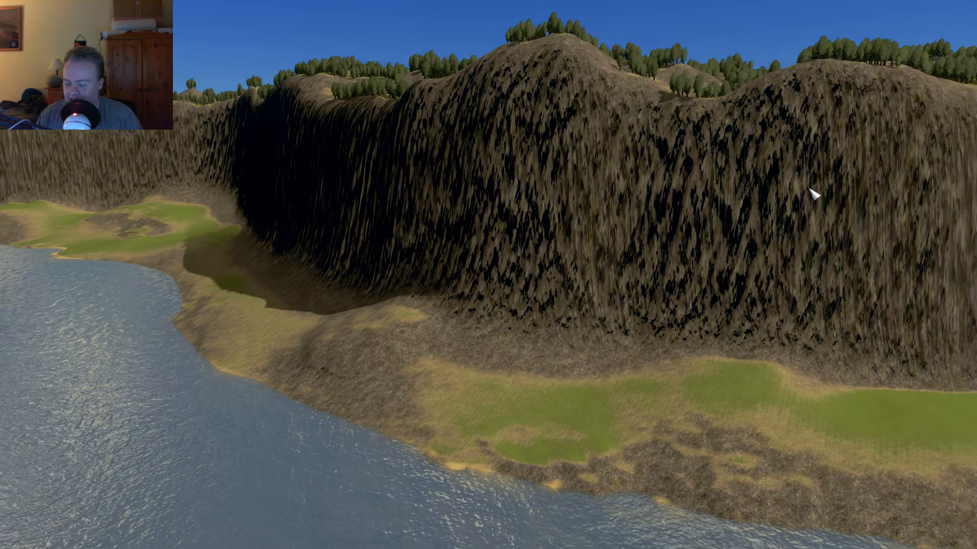
scroll(down, 3)
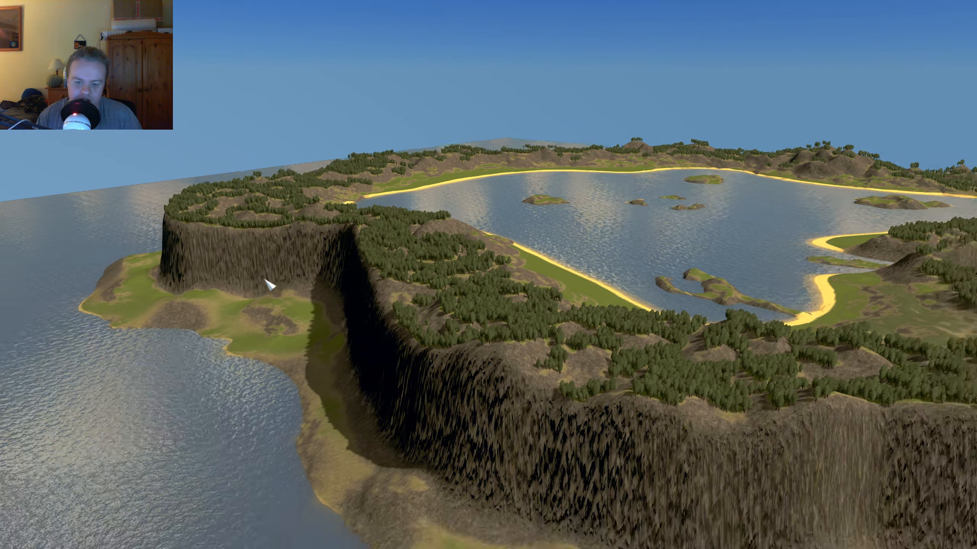